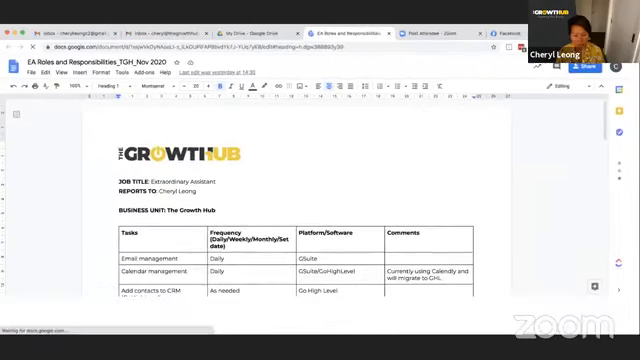
{"action": "scroll", "scroll_direction": "down", "scroll_amount": 3}
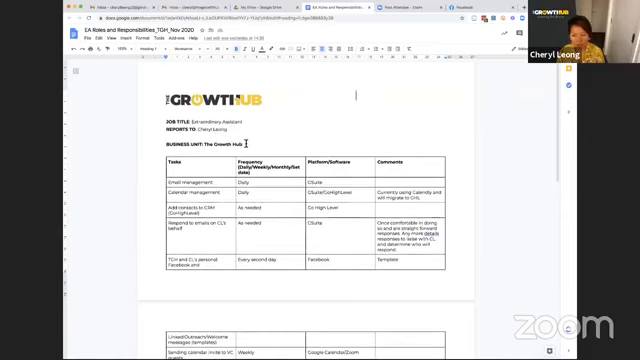
{"action": "scroll", "scroll_direction": "down", "scroll_amount": 3}
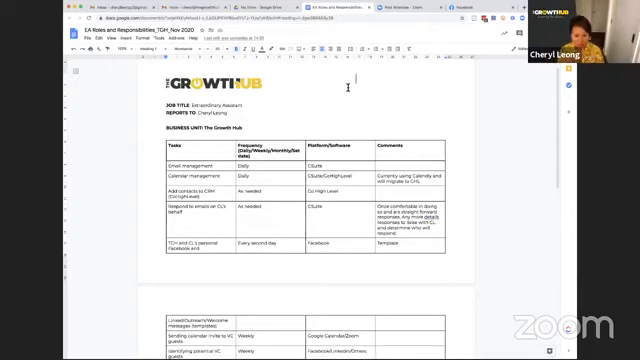
{"action": "scroll", "scroll_direction": "down", "scroll_amount": 3}
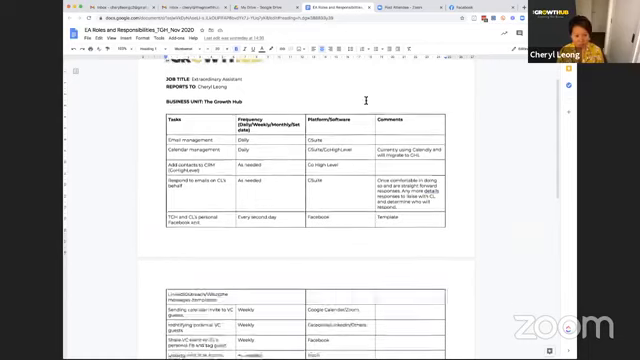
{"action": "scroll", "scroll_direction": "down", "scroll_amount": 3}
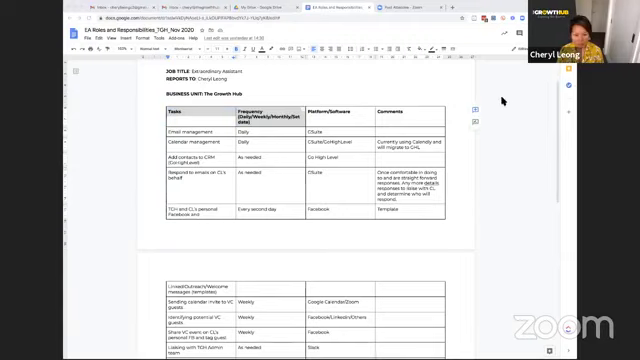
{"action": "mouse_move", "coordinate": [313, 136]}
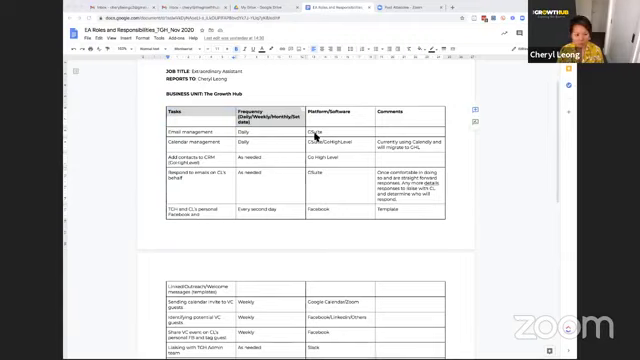
{"action": "scroll", "scroll_direction": "down", "scroll_amount": 3}
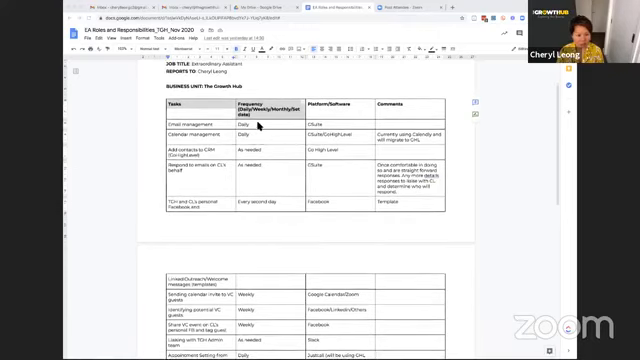
{"action": "scroll", "scroll_direction": "down", "scroll_amount": 3}
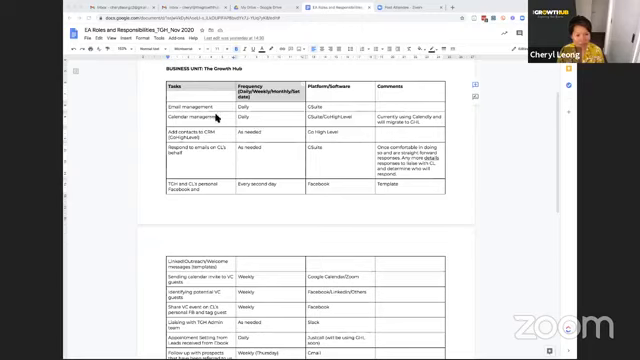
{"action": "scroll", "scroll_direction": "down", "scroll_amount": 3}
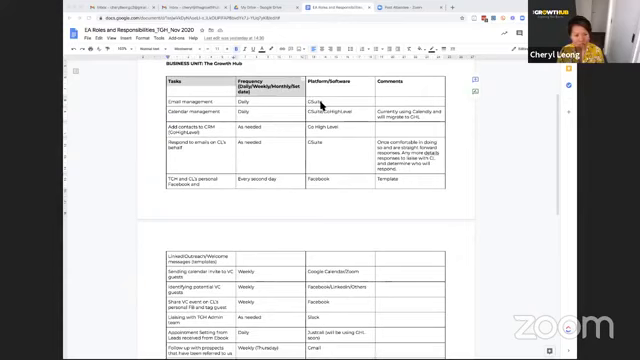
{"action": "scroll", "scroll_direction": "down", "scroll_amount": 3}
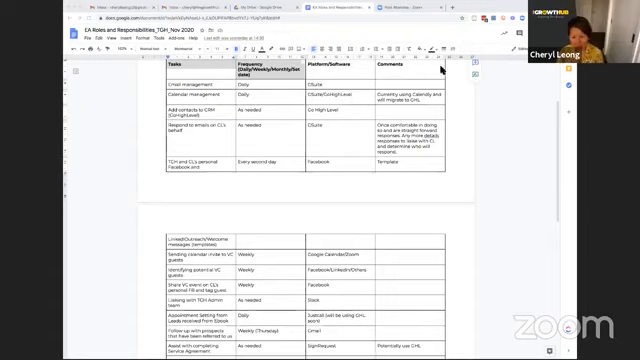
{"action": "mouse_move", "coordinate": [442, 72]}
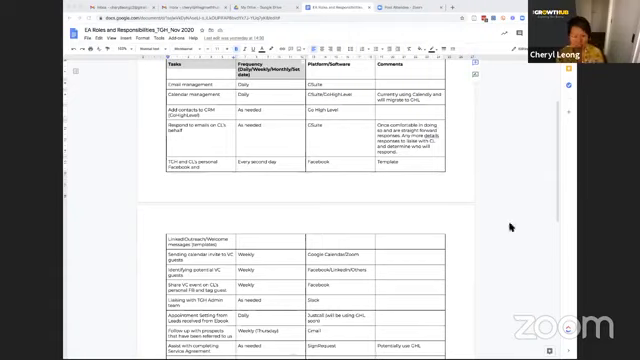
{"action": "scroll", "scroll_direction": "down", "scroll_amount": 3}
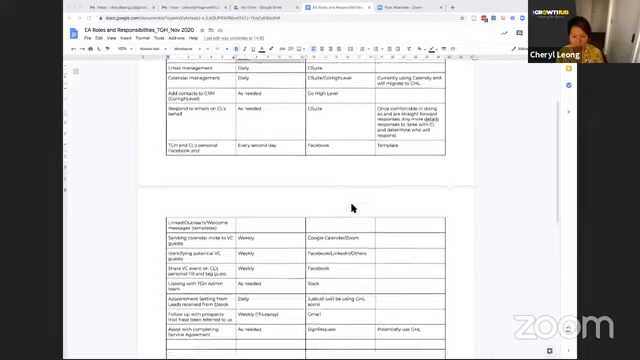
{"action": "scroll", "scroll_direction": "down", "scroll_amount": 3}
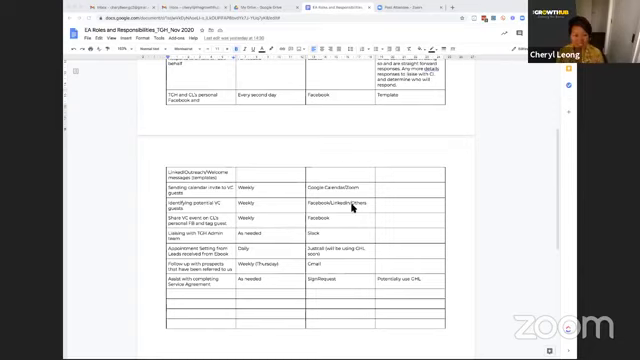
{"action": "scroll", "scroll_direction": "down", "scroll_amount": 3}
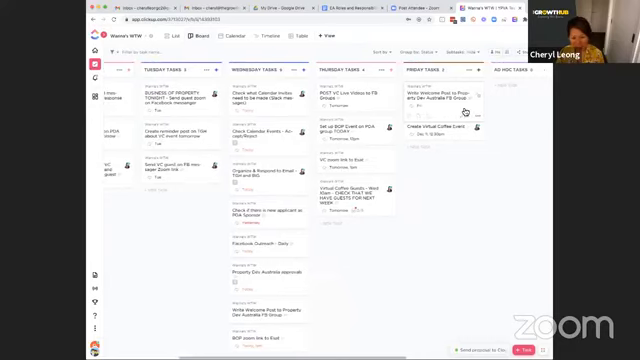
{"action": "scroll", "scroll_direction": "right", "scroll_amount": 3}
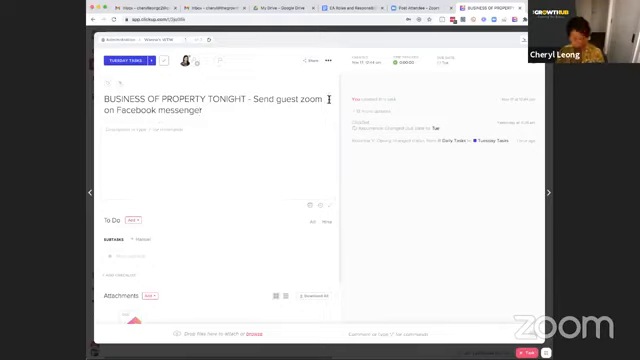
{"action": "type", "text": "link"}
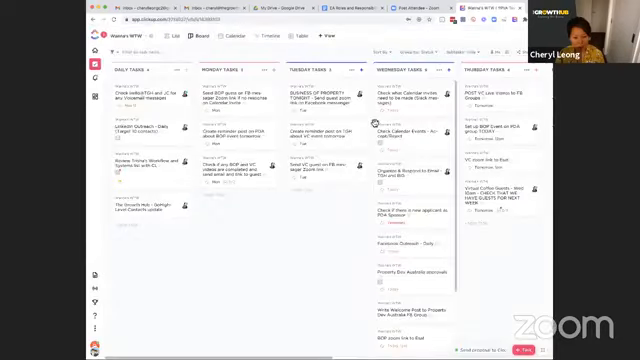
{"action": "scroll", "scroll_direction": "right", "scroll_amount": 3}
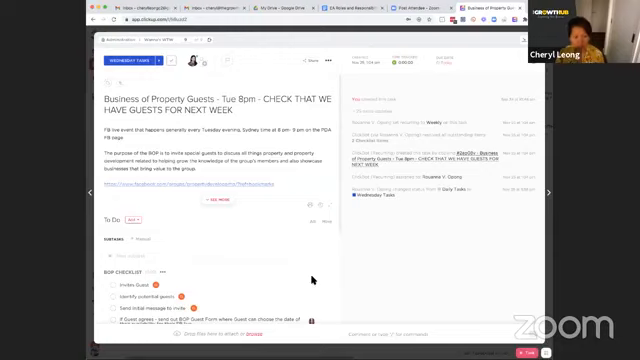
{"action": "scroll", "scroll_direction": "down", "scroll_amount": 3}
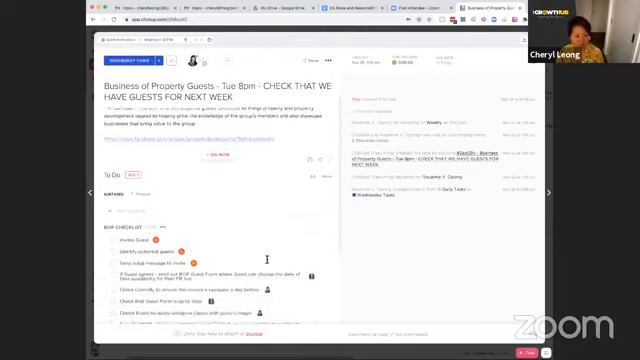